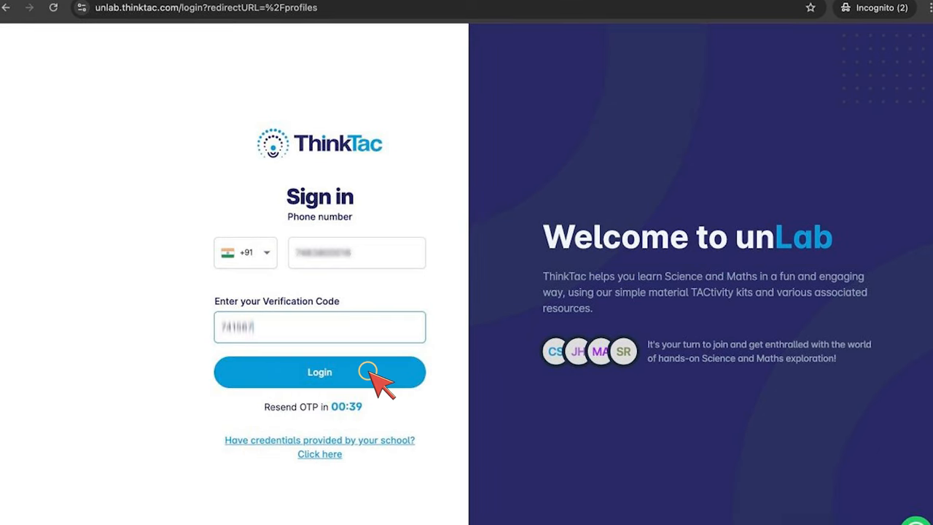
Step: Log in with the OTP and register the student as Grade 5
click(320, 371)
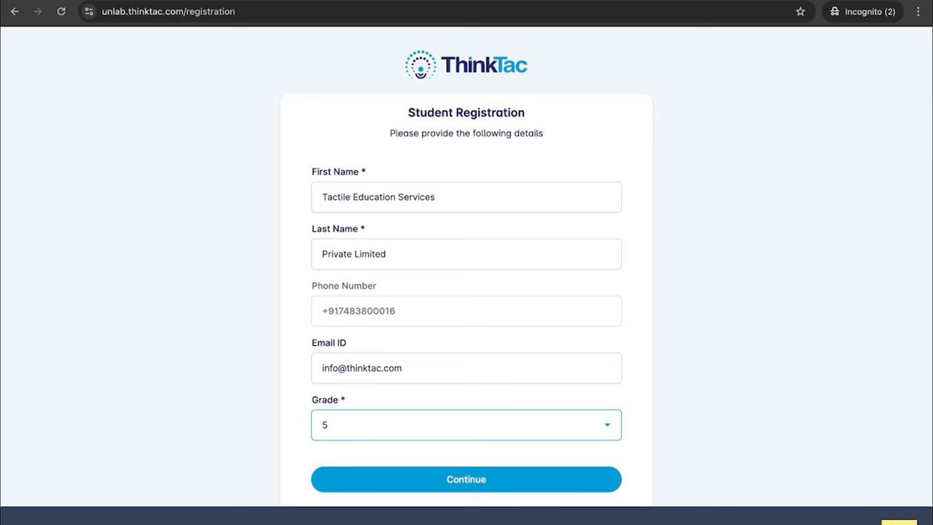
mouse_move(521, 492)
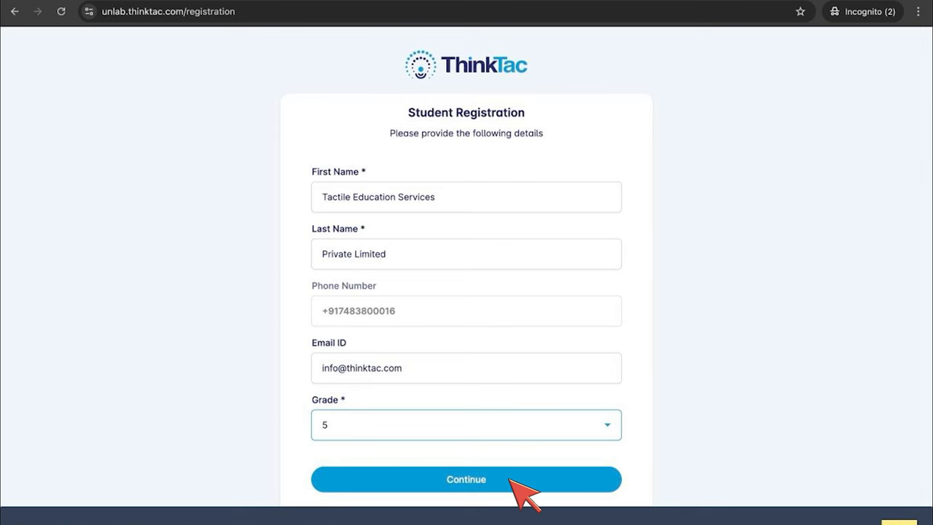
click(466, 479)
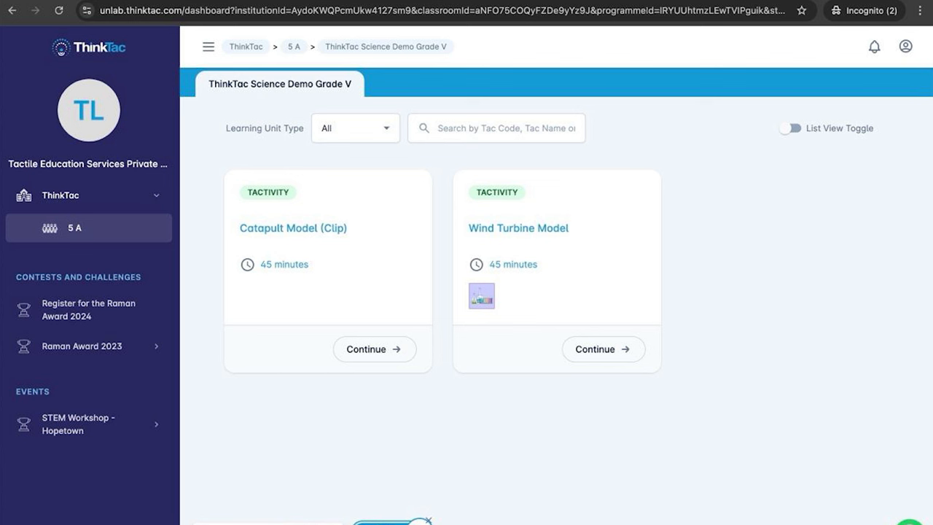
Step: Fill the Raman Award form (age 11, male, Class 2) and search schools by pincode
click(88, 310)
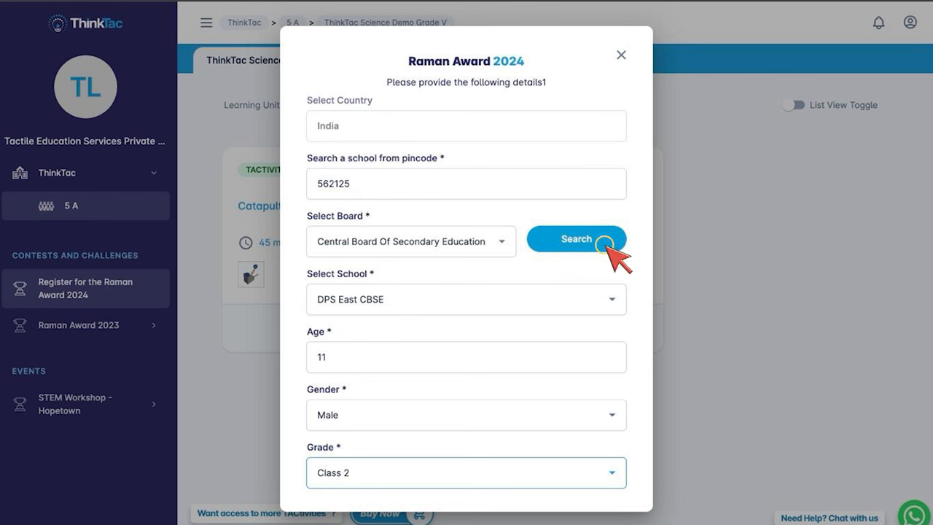
click(576, 238)
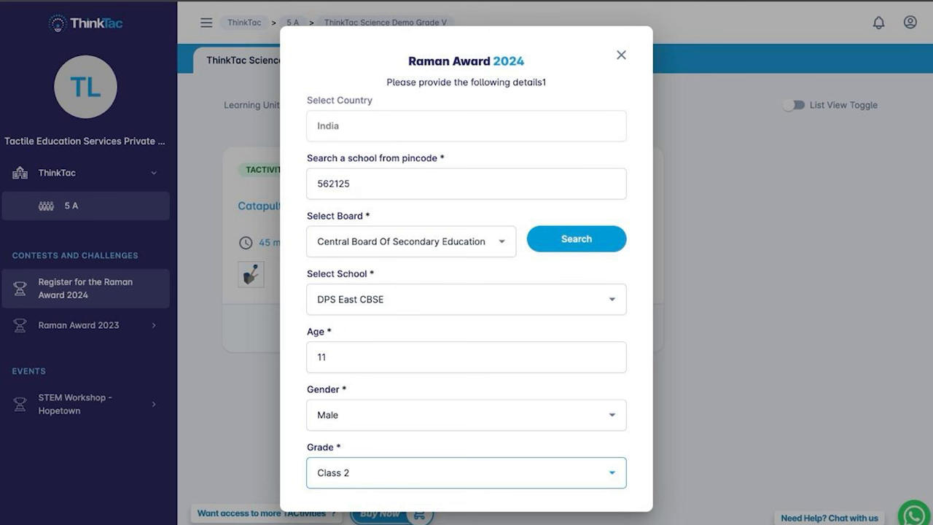
mouse_move(419, 313)
text(570023)
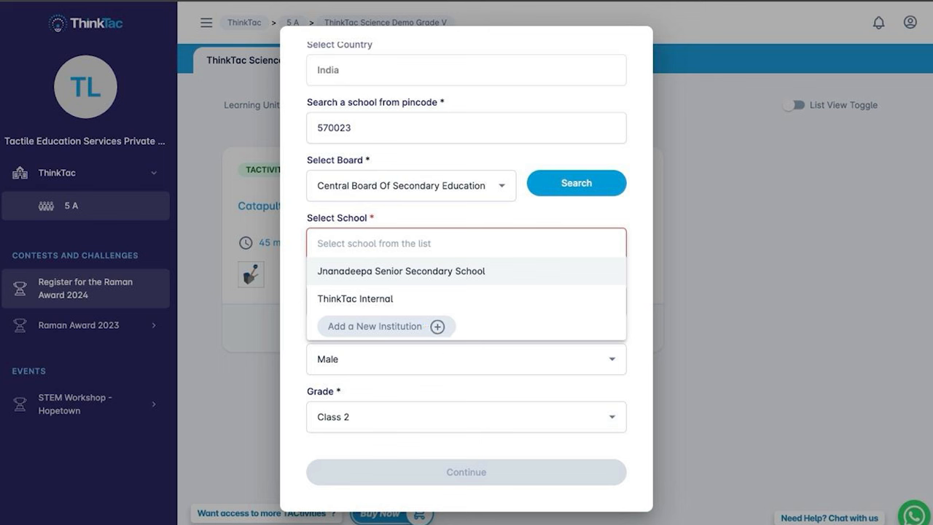
Step: Add Jnanadeepa Senior Secondary School, Mysuru, with address and representative details
click(400, 270)
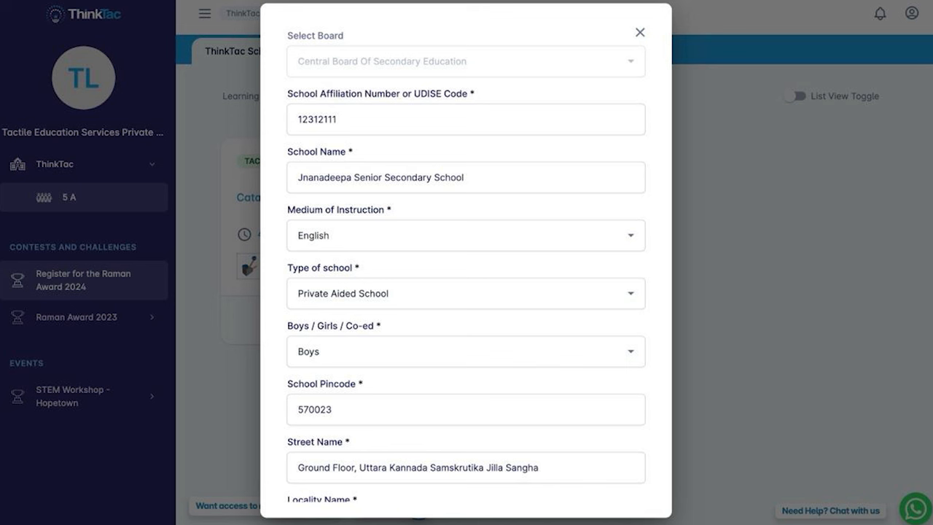
scroll(down, 3)
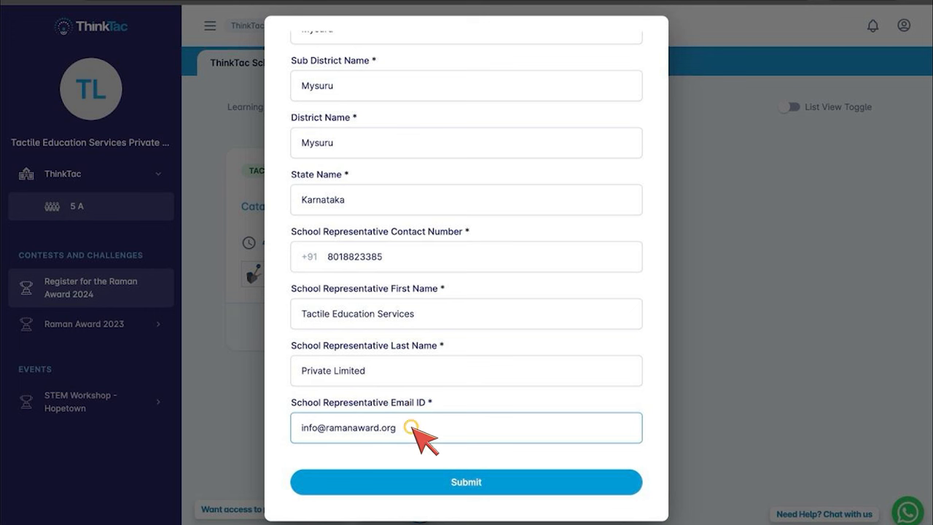
mouse_move(521, 499)
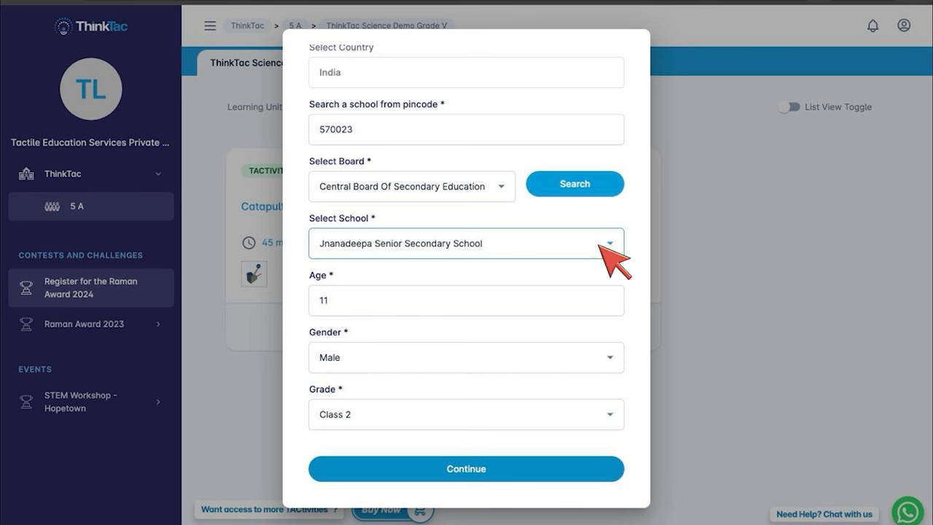
mouse_move(518, 481)
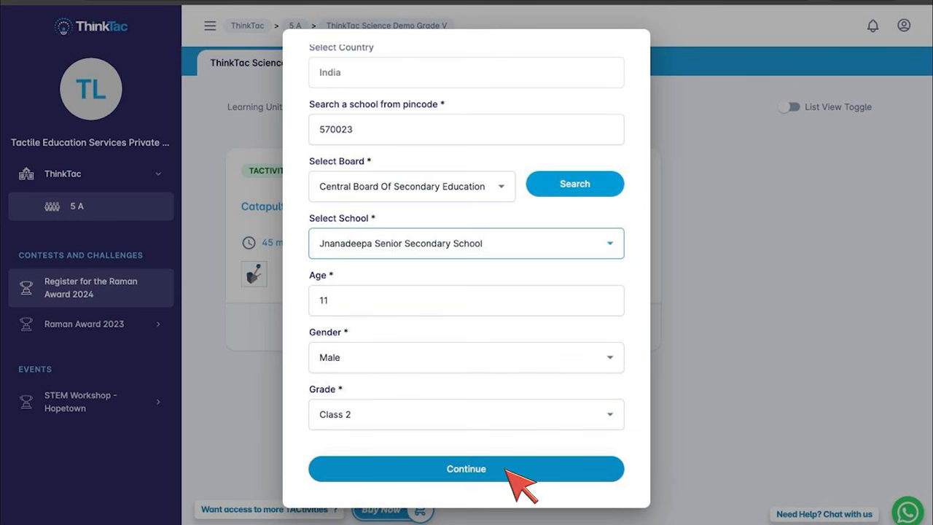
Step: Submit the new institution and continue with Jnanadeepa selected as the school
click(465, 469)
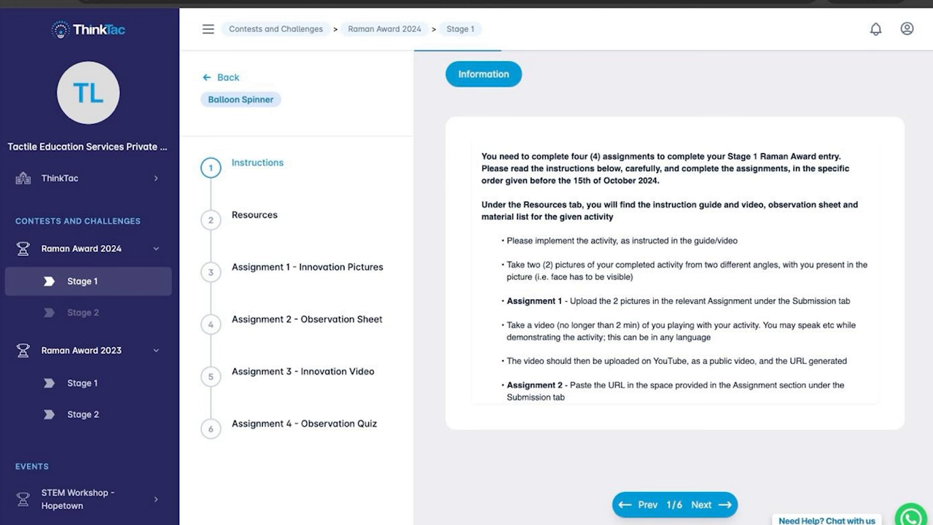
Step: Advance to the Resources step and open the Balloon Spinner Observation Sheet tab
click(707, 505)
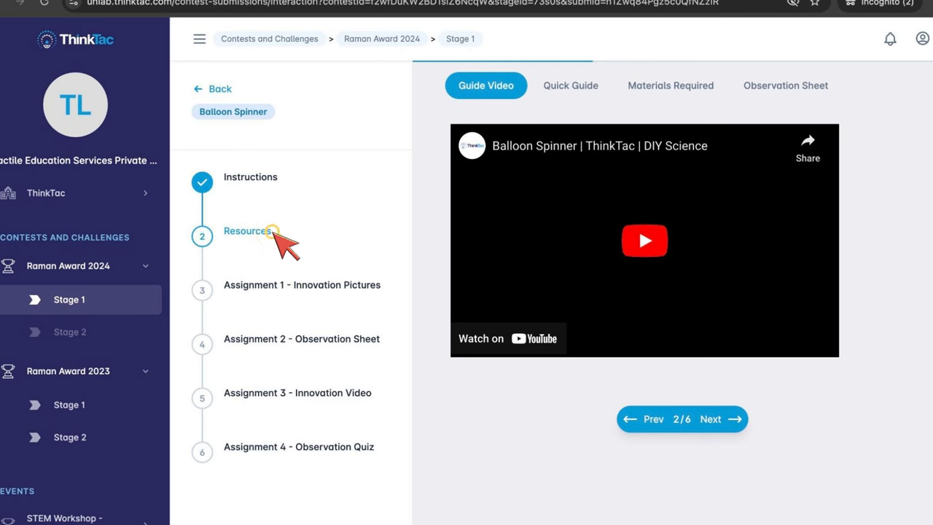
click(670, 85)
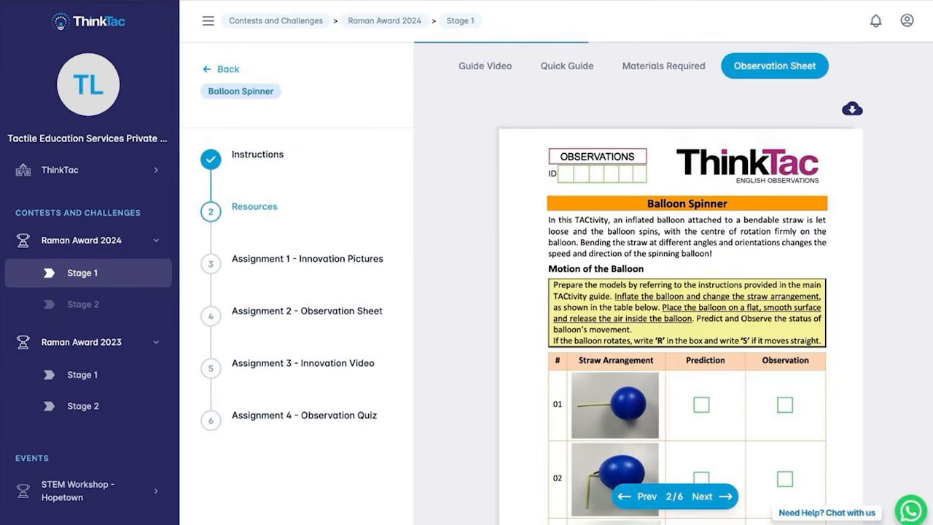
click(712, 495)
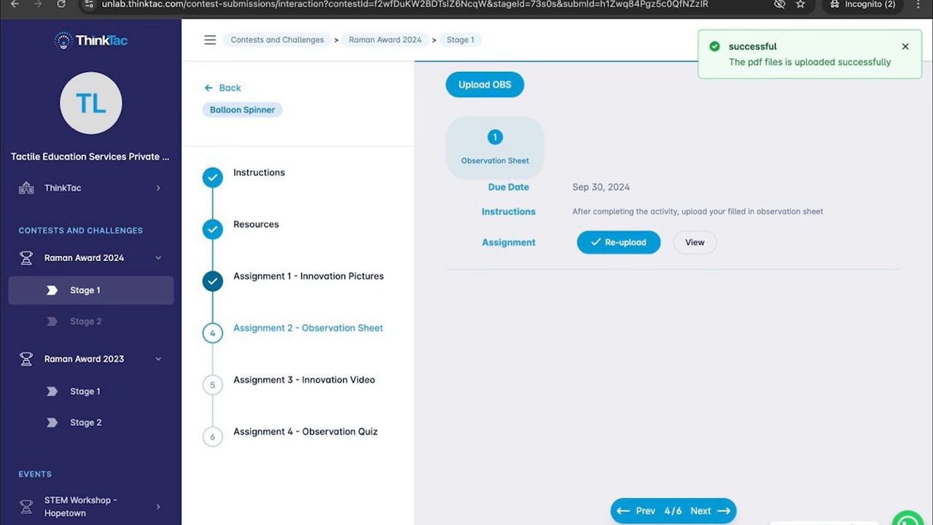
Step: Save the YouTube innovation video link for Assignment 3
click(303, 379)
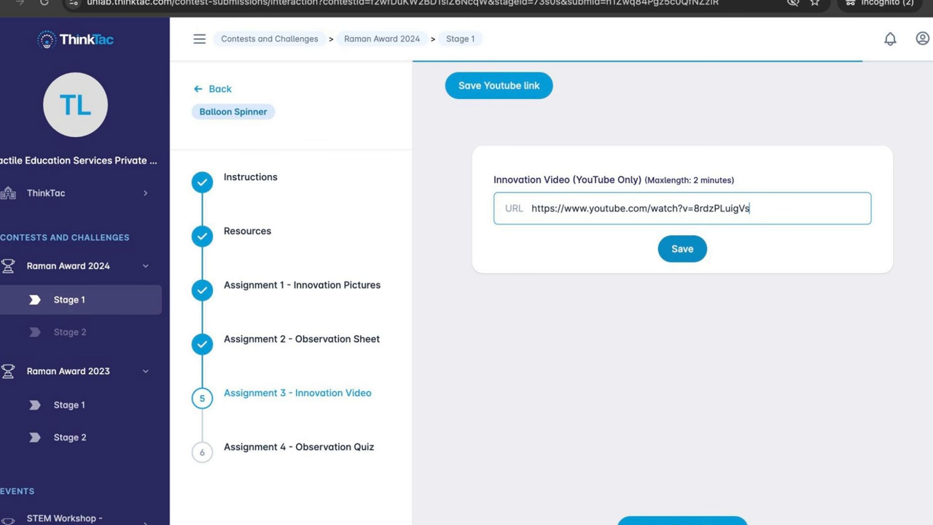
click(682, 248)
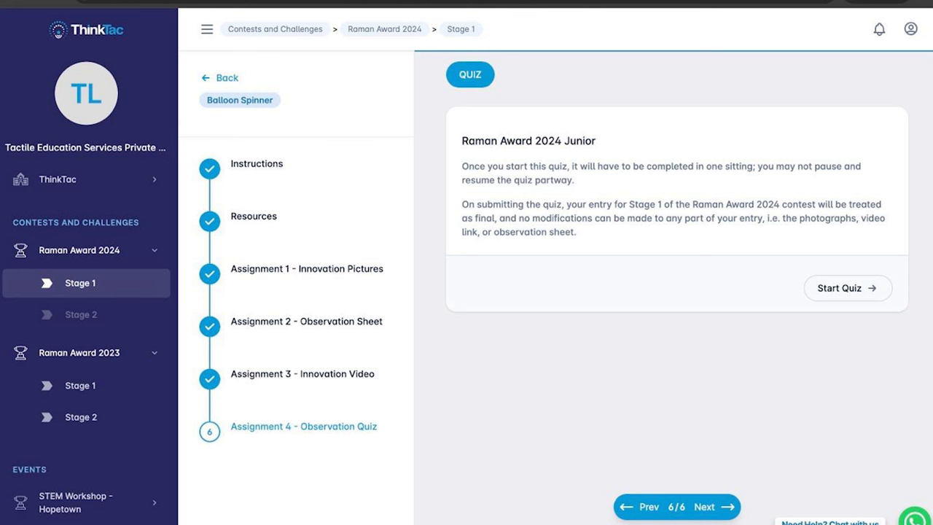
Step: Start and answer the Raman Award 2024 Junior quiz, then submit and confirm
click(847, 287)
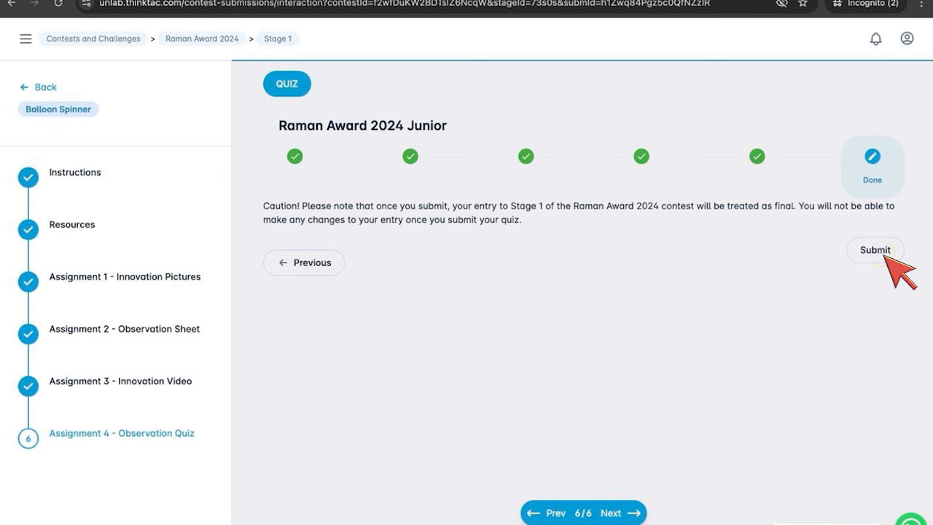
click(874, 249)
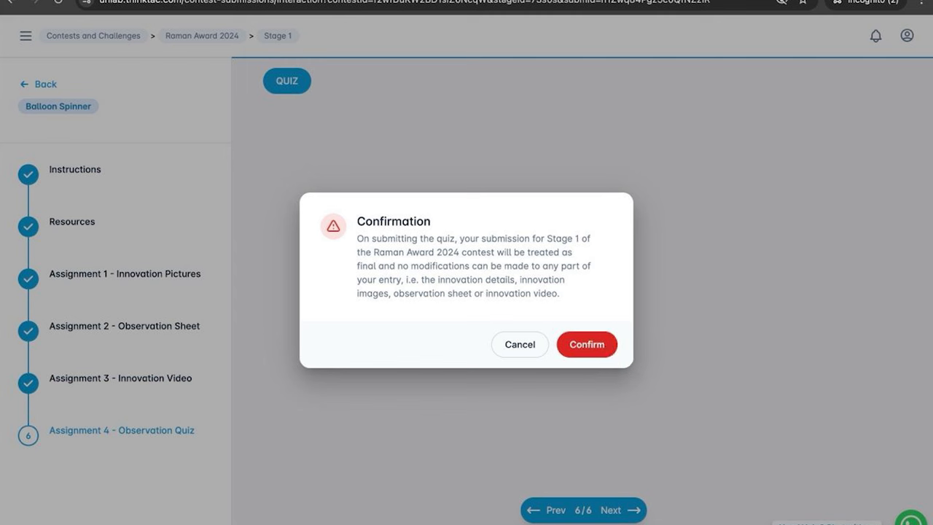
click(586, 344)
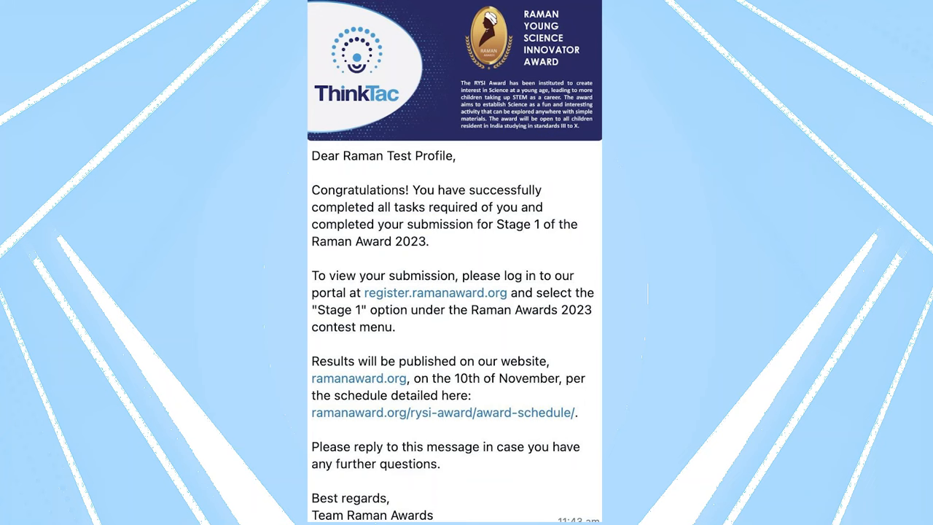